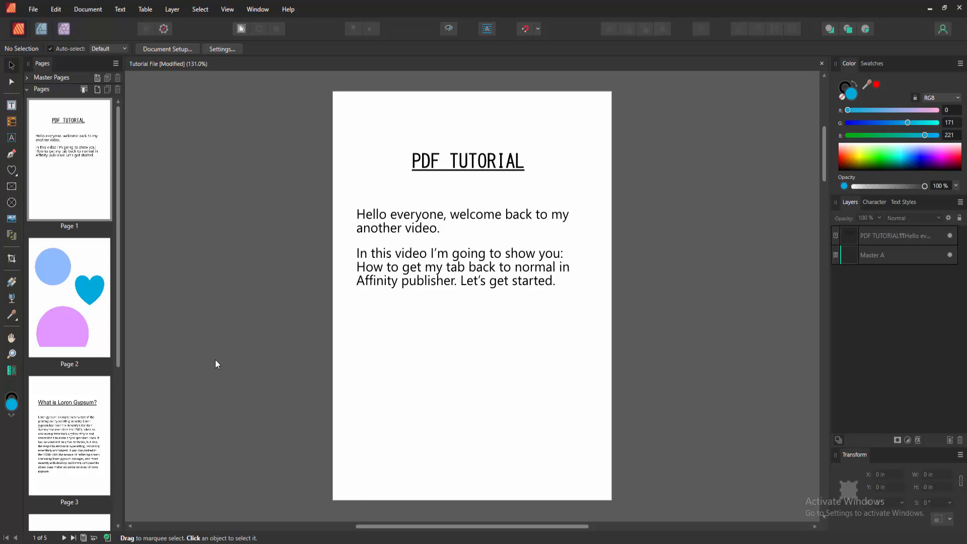
mouse_move(309, 322)
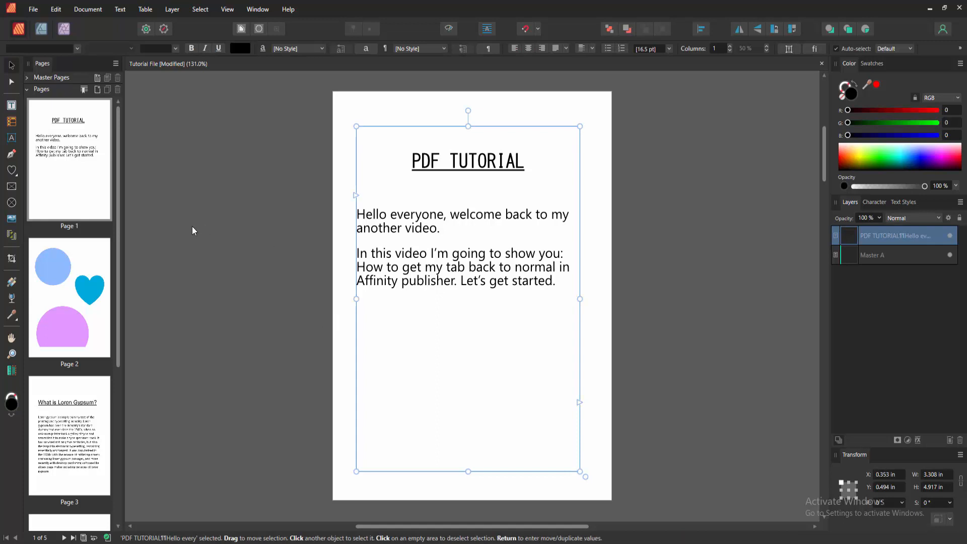
mouse_move(373, 224)
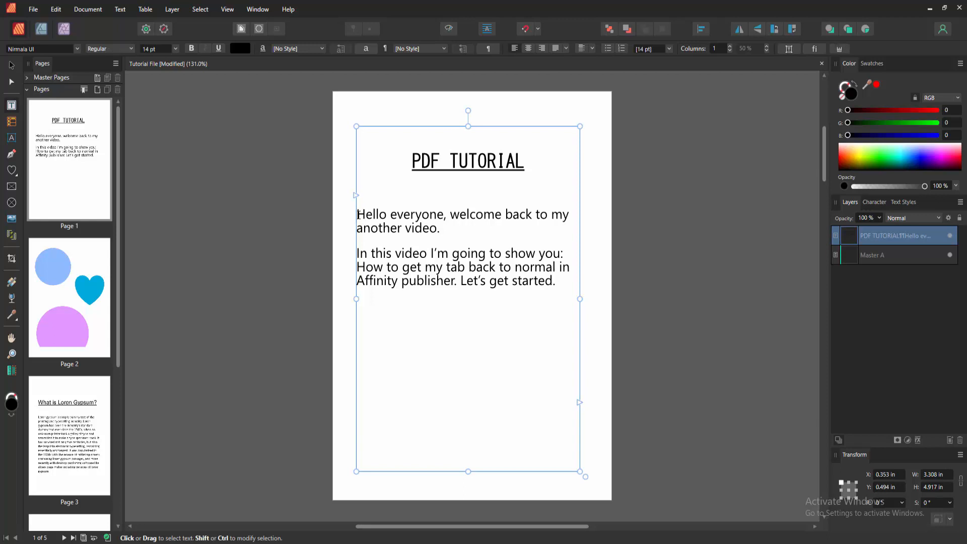
Place the cursor at the start of the first paragraph and show the Paragraph panel.
click(228, 9)
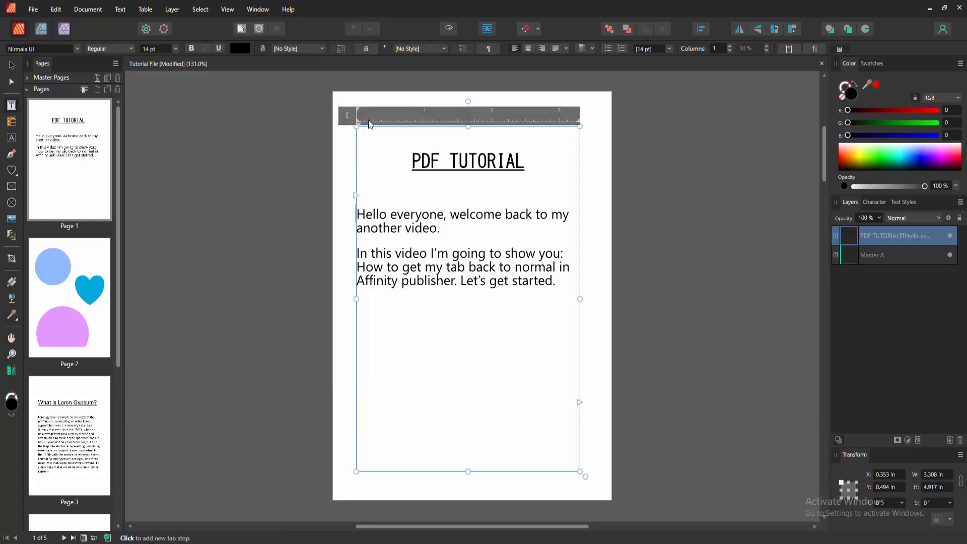
click(258, 8)
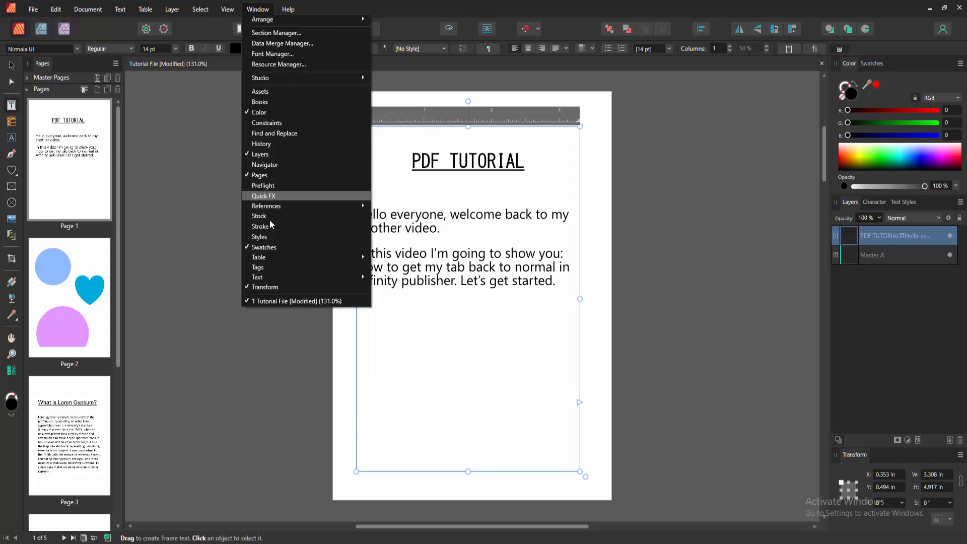
mouse_move(257, 277)
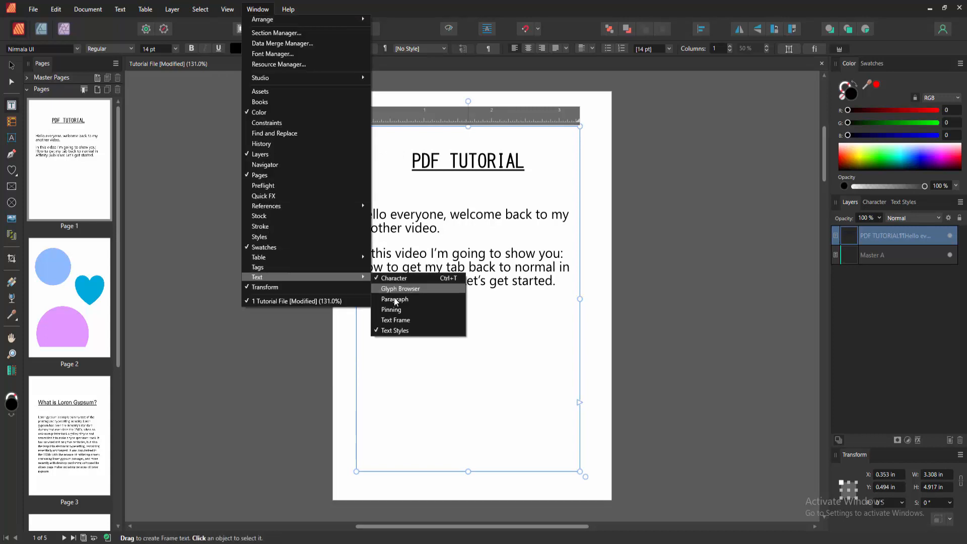
click(393, 300)
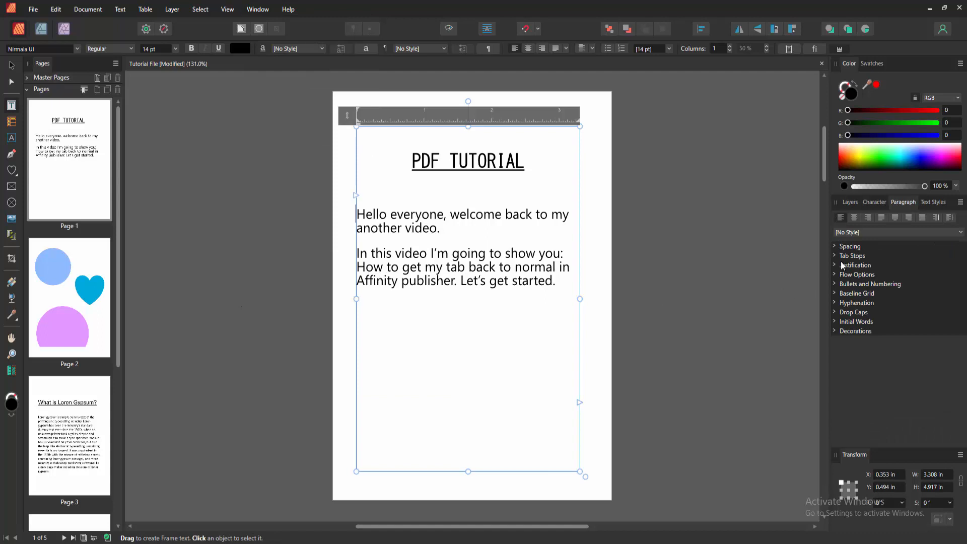
Check Tab Stops (0.5 in default, no custom stops) and indent 'Hello everyone' with a tab.
click(853, 255)
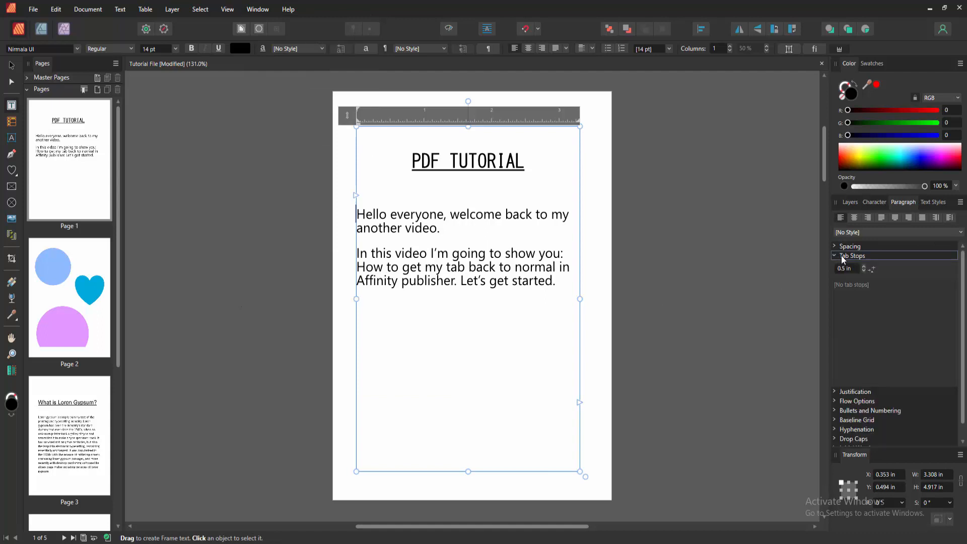
click(871, 269)
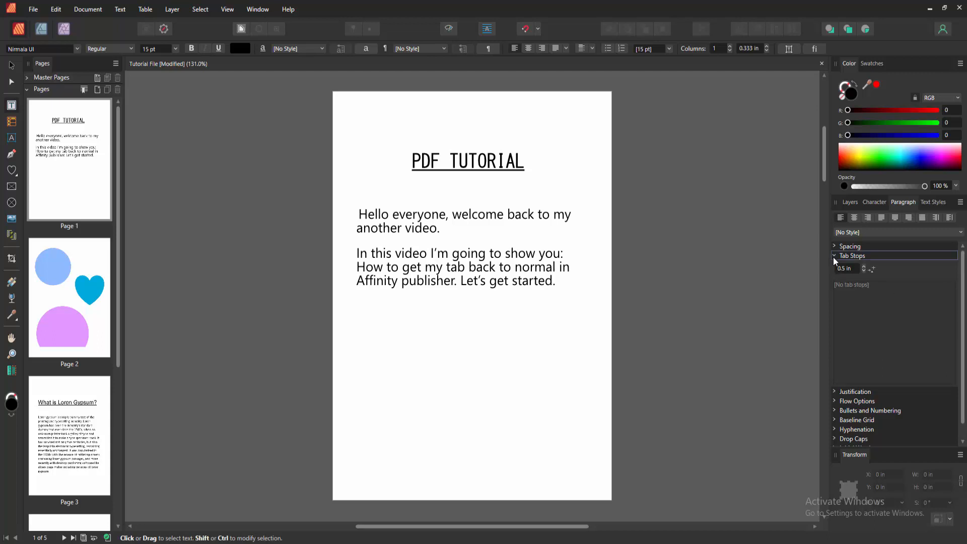
click(835, 255)
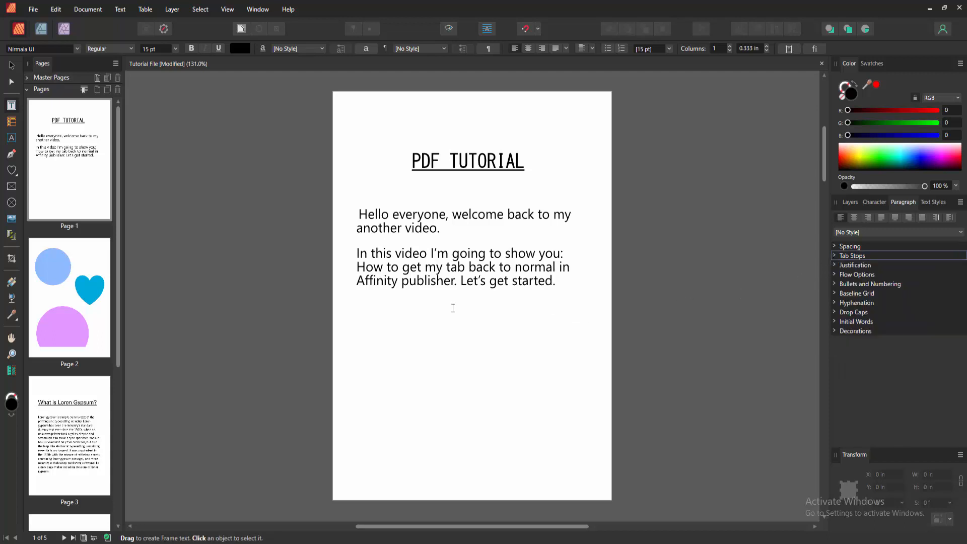